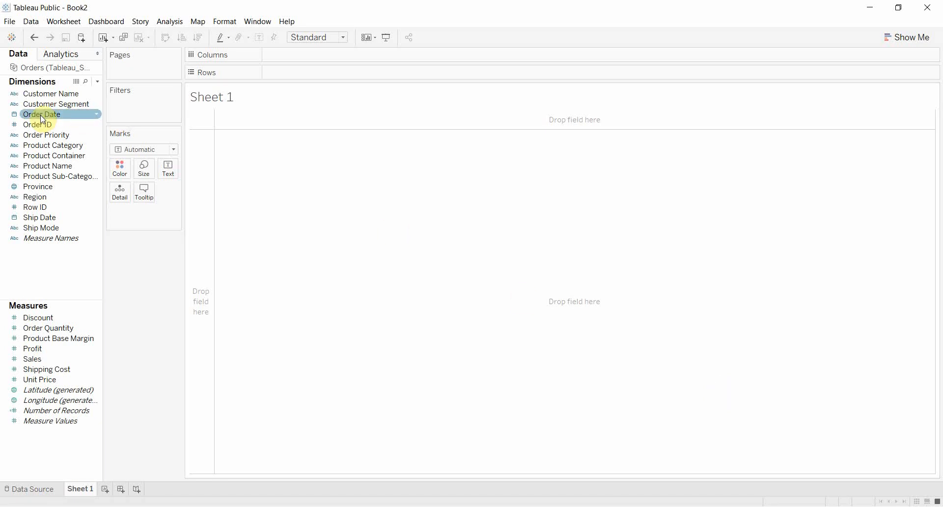
# Place Order Date on Columns so years 2009–2012 become column headers
pyautogui.moveTo(41, 114); pyautogui.dragTo(307, 72)
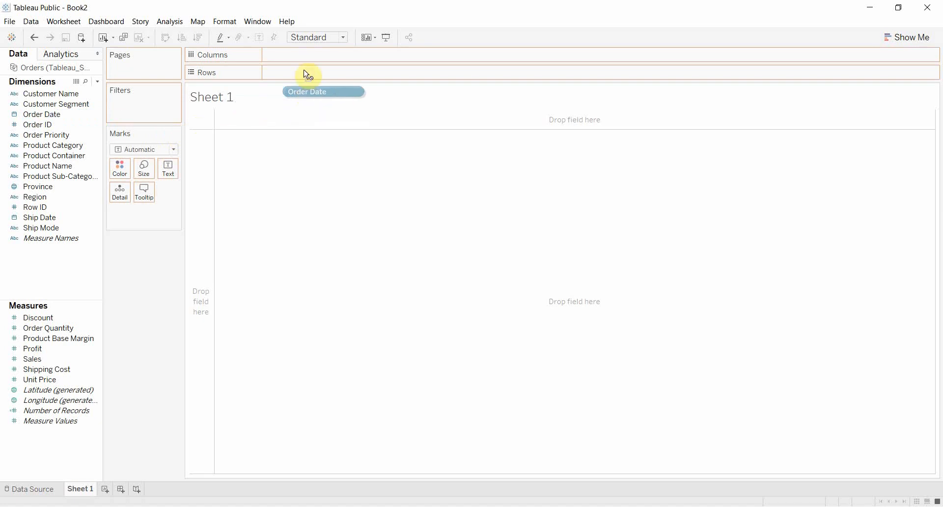
pyautogui.moveTo(307, 73); pyautogui.dragTo(303, 55)
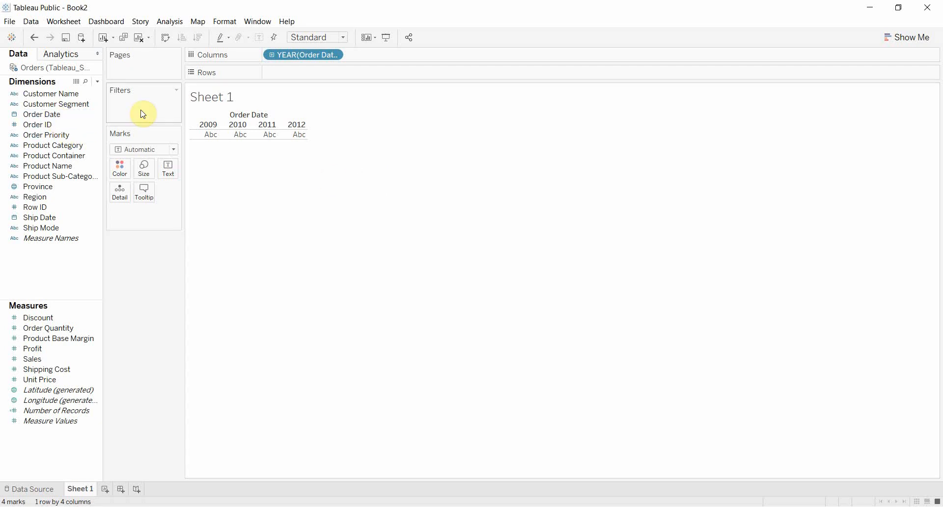
pyautogui.moveTo(306, 55)
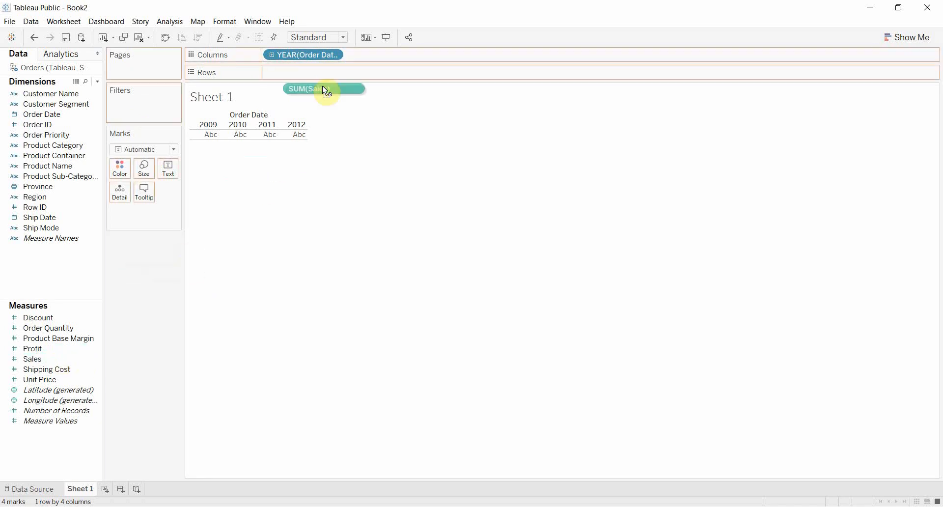
# Add Sales to Rows, giving a SUM(Sales) line chart by year of Order Date
pyautogui.moveTo(323, 88); pyautogui.dragTo(303, 71)
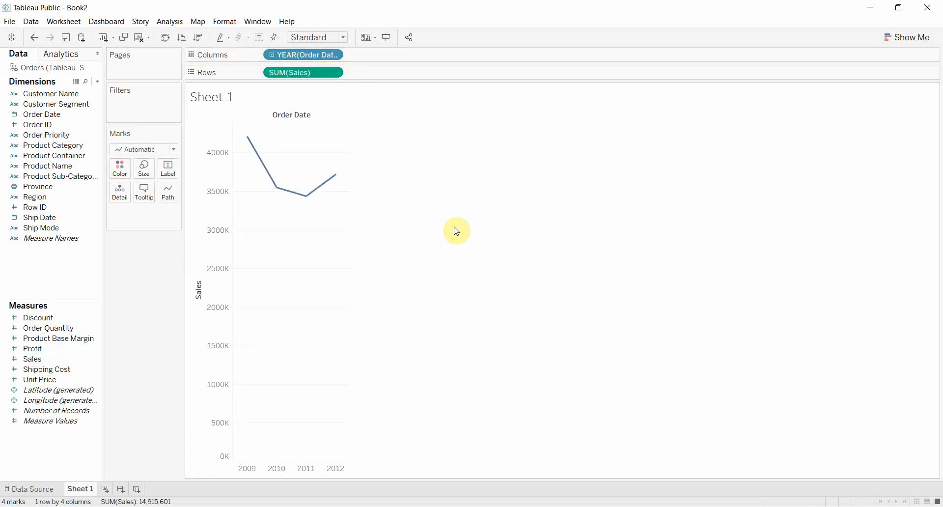
pyautogui.moveTo(371, 428)
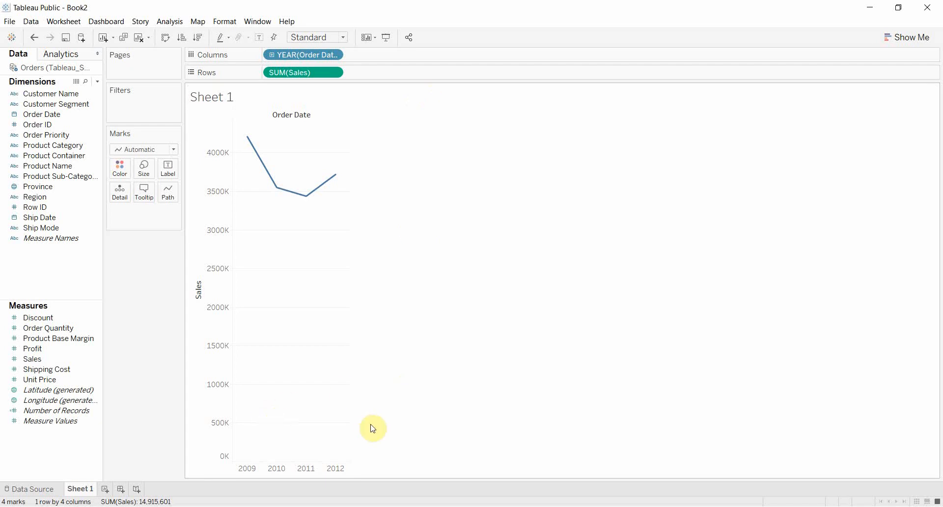
pyautogui.moveTo(303, 55)
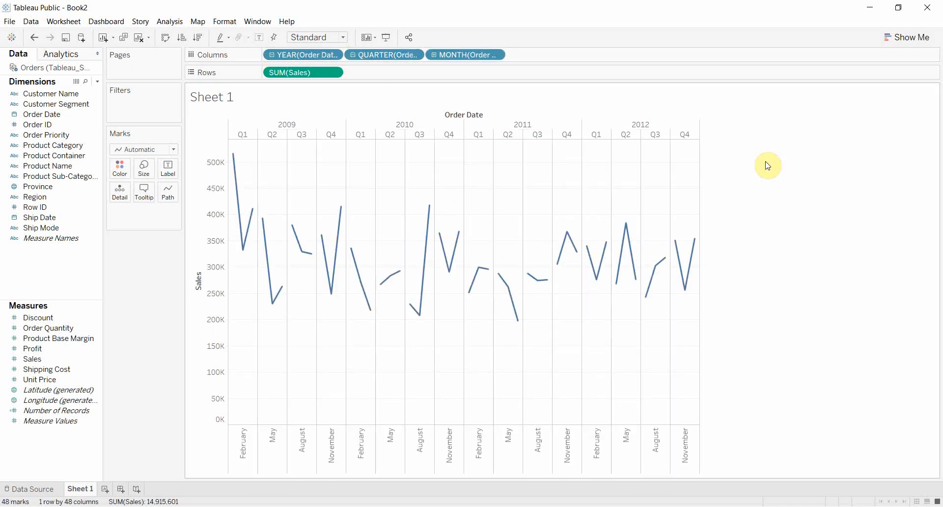
pyautogui.moveTo(838, 179)
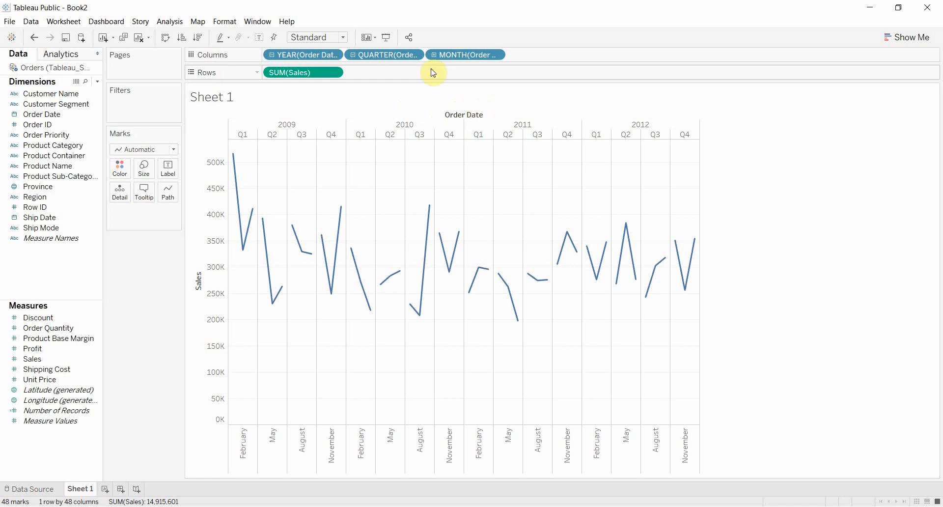
pyautogui.moveTo(304, 55)
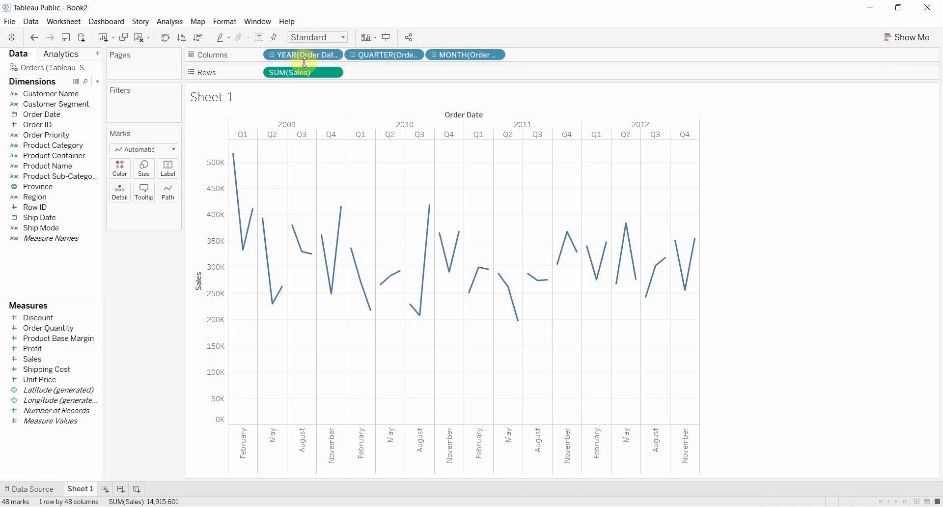
pyautogui.moveTo(384, 55)
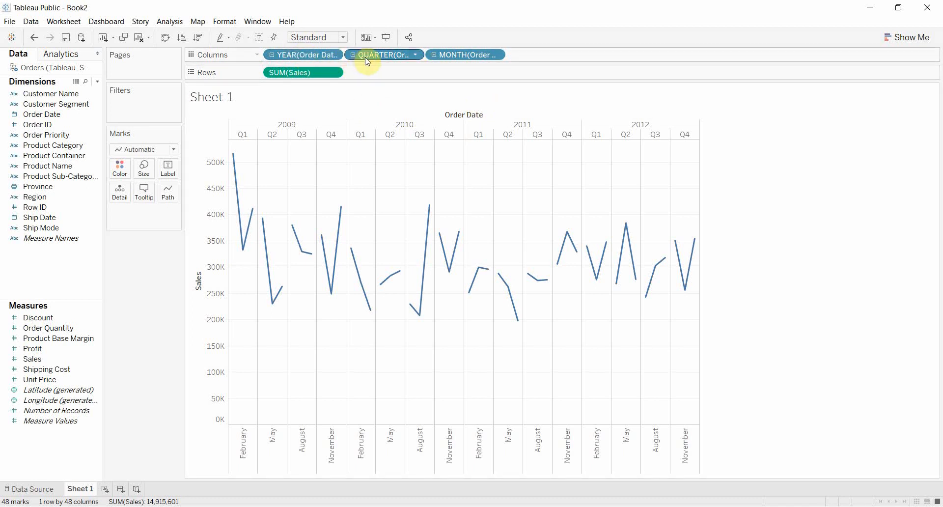
pyautogui.moveTo(388, 55)
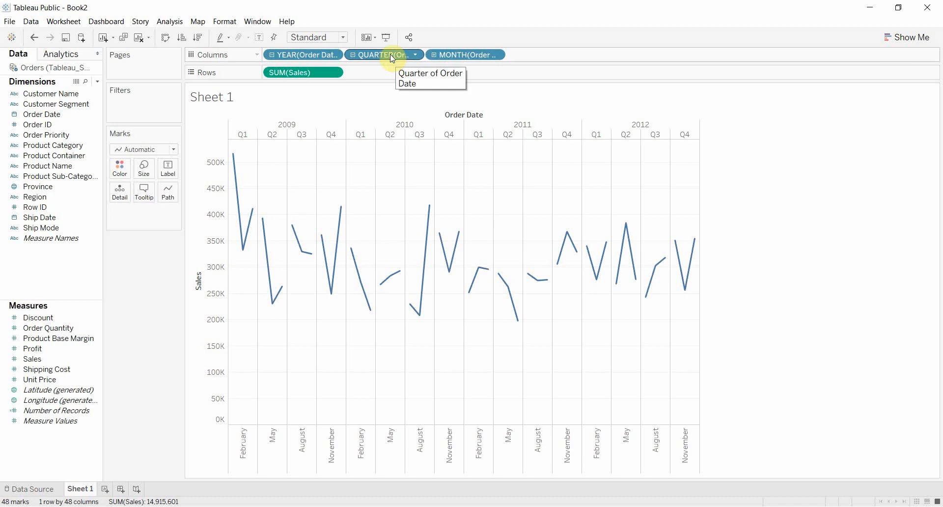
pyautogui.moveTo(380, 58)
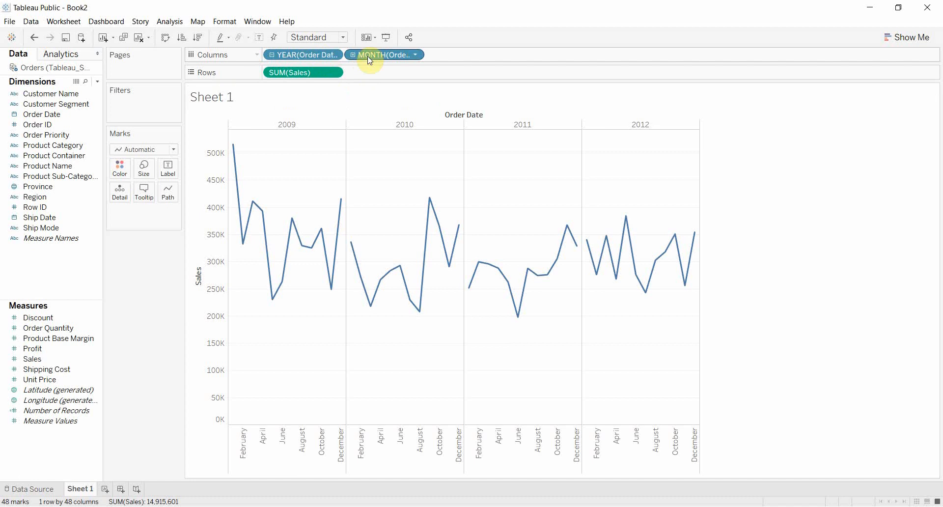
pyautogui.moveTo(268, 243)
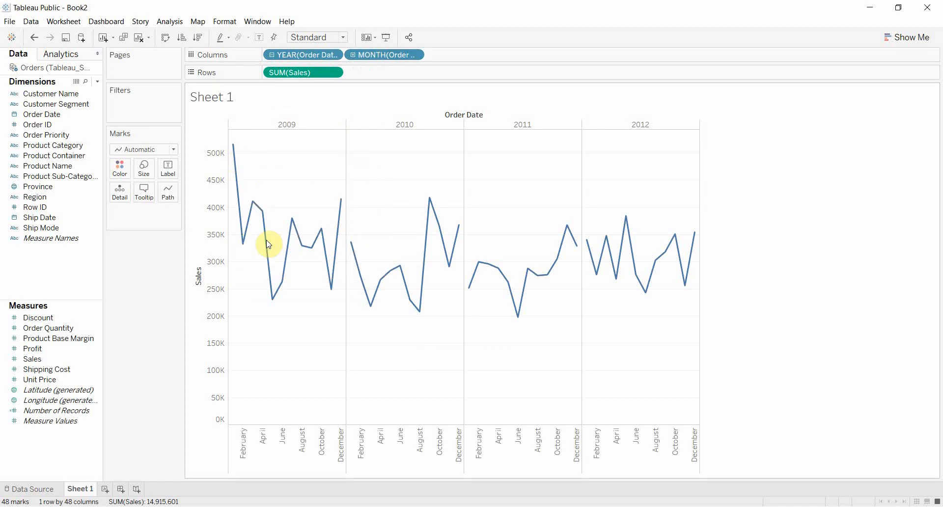
pyautogui.moveTo(834, 185)
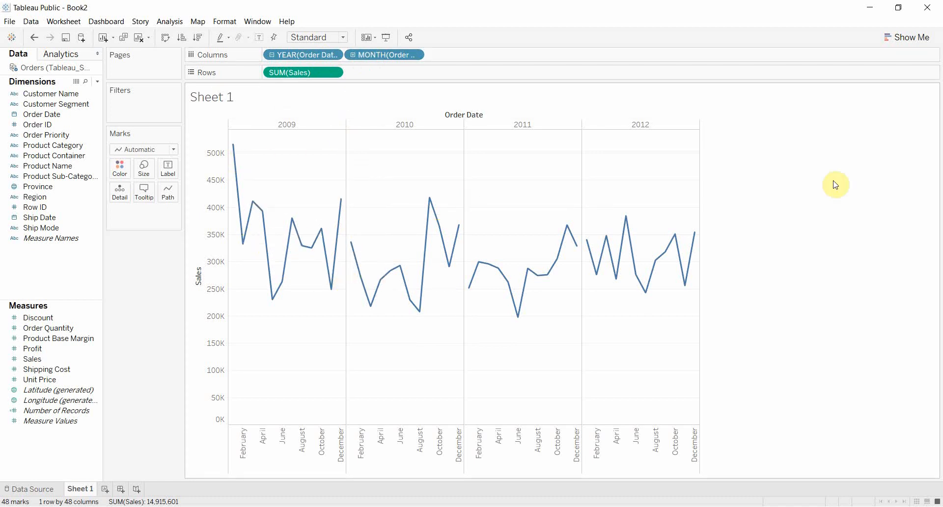
pyautogui.moveTo(301, 207)
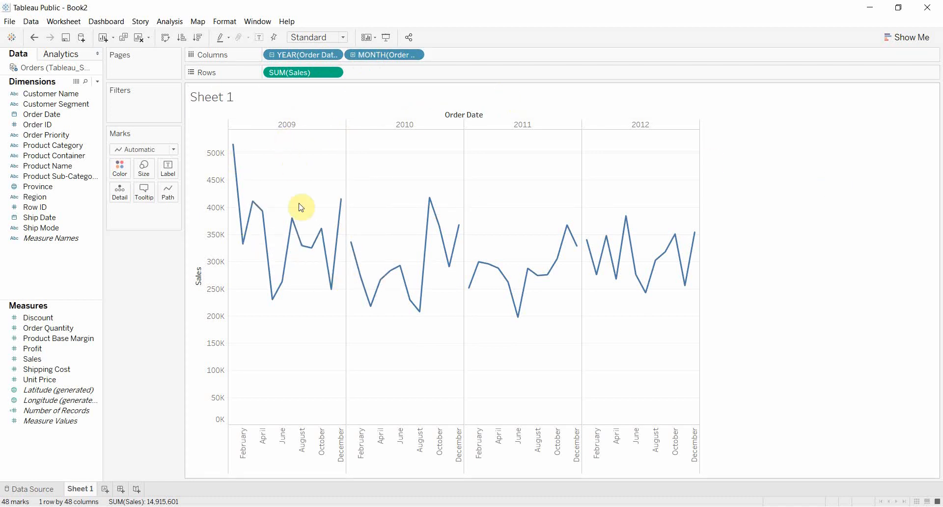
pyautogui.moveTo(350, 209)
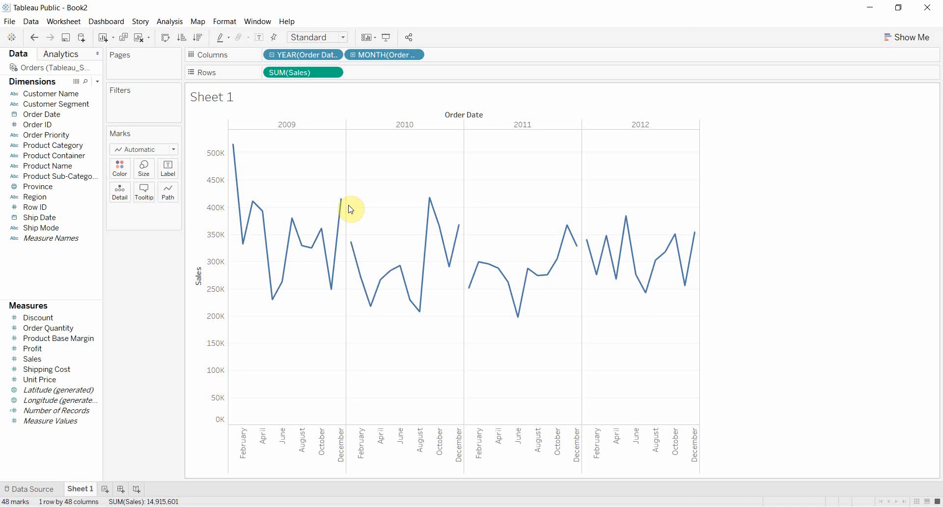
pyautogui.moveTo(383, 64)
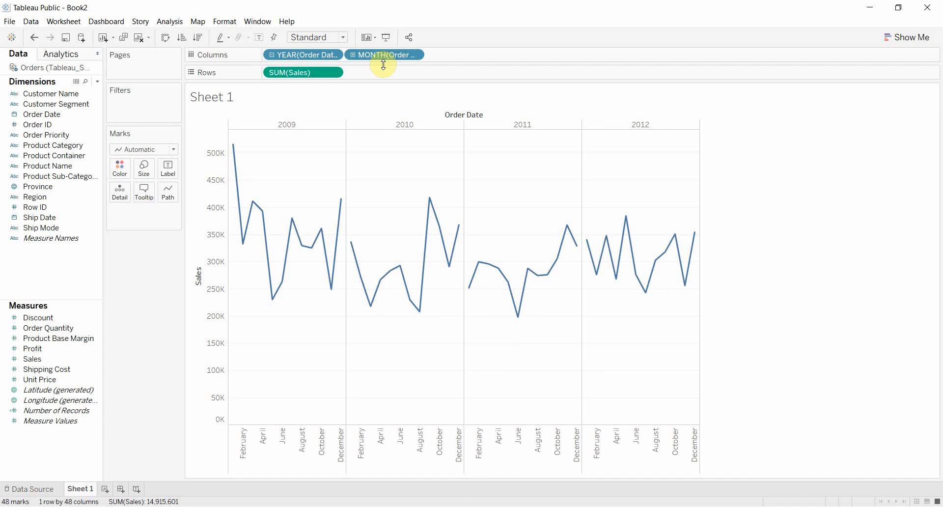
pyautogui.moveTo(296, 482)
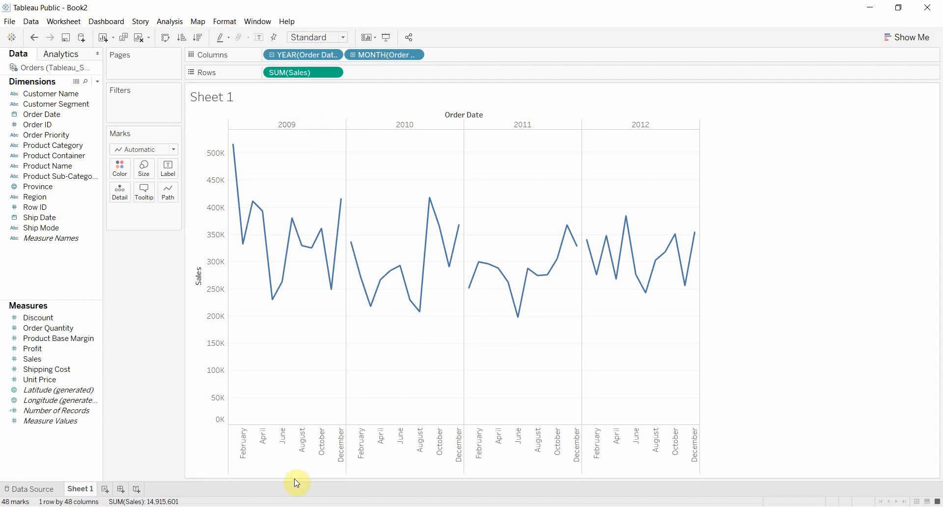
pyautogui.moveTo(286, 454)
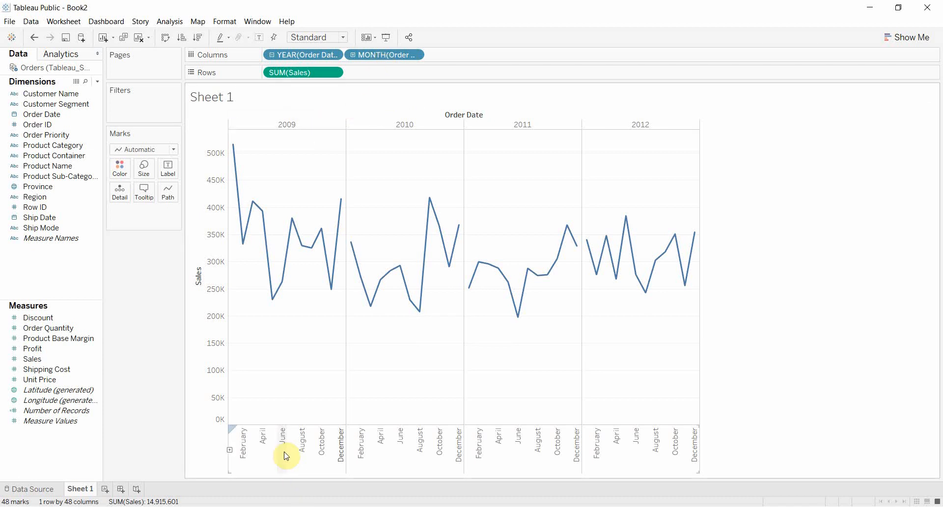
pyautogui.moveTo(494, 125)
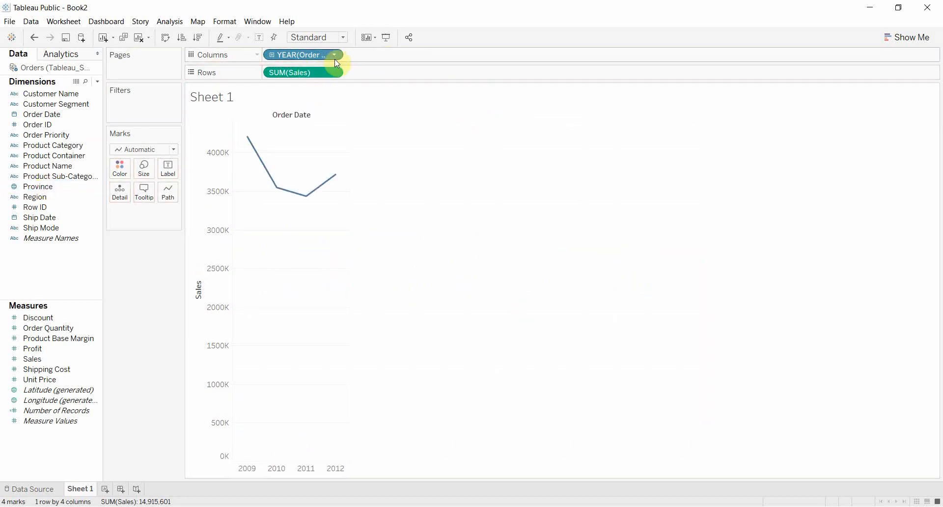
# Switch Order Date to continuous months for one unbroken sales line, late 2008 to 2012
pyautogui.click(333, 55)
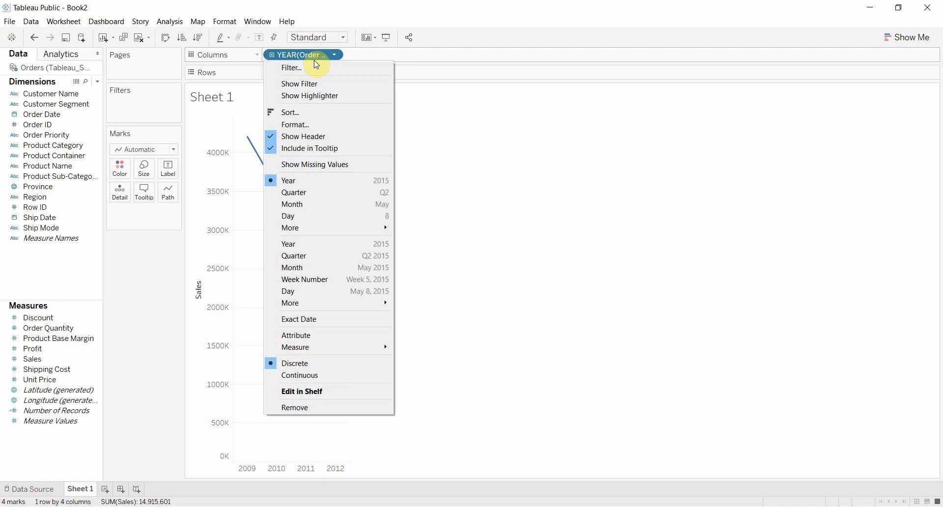
pyautogui.moveTo(306, 257)
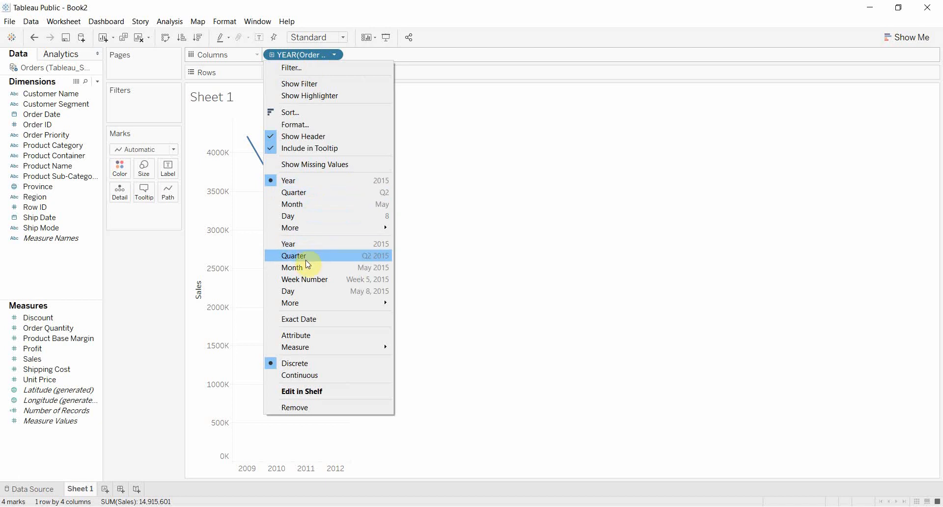
pyautogui.click(291, 267)
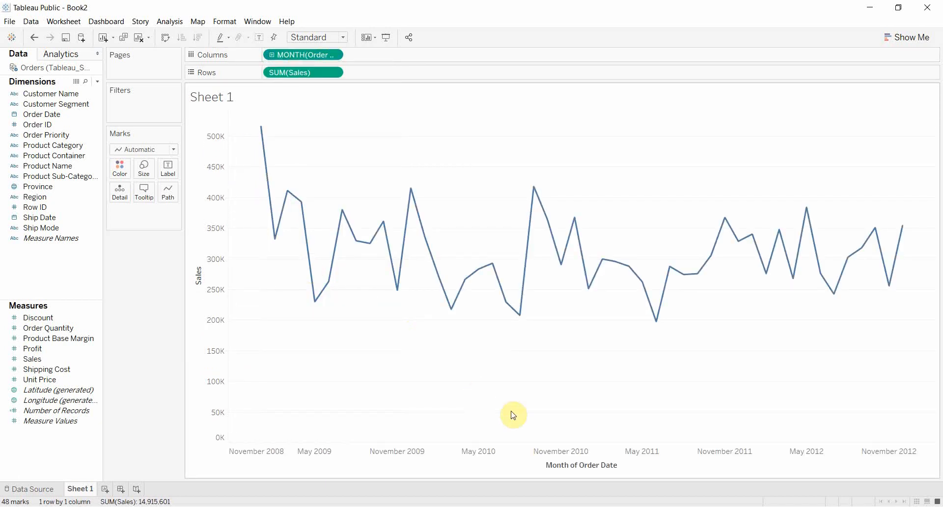
pyautogui.moveTo(310, 60)
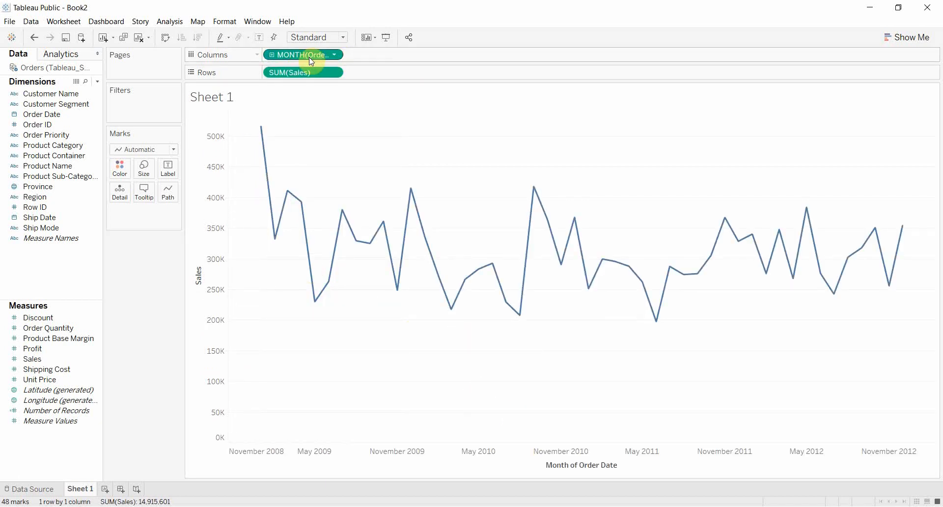
pyautogui.moveTo(303, 55)
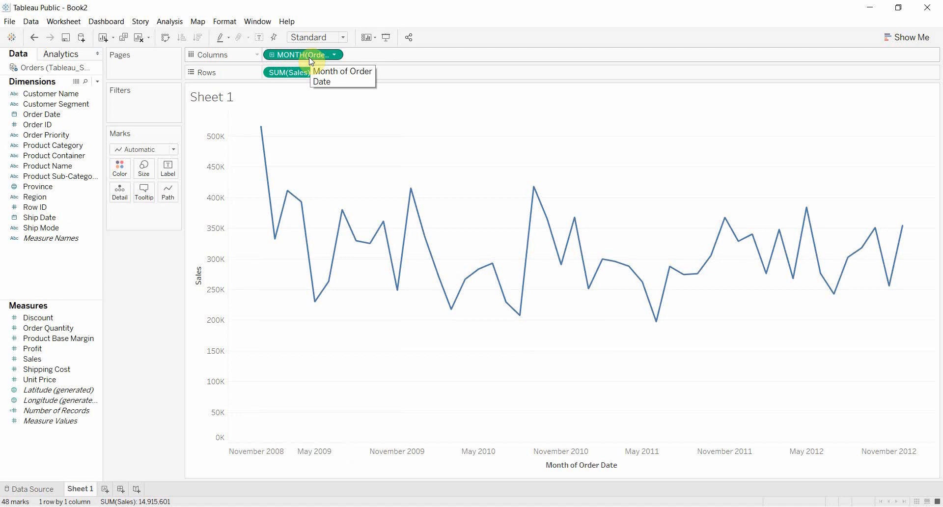
pyautogui.moveTo(290, 207)
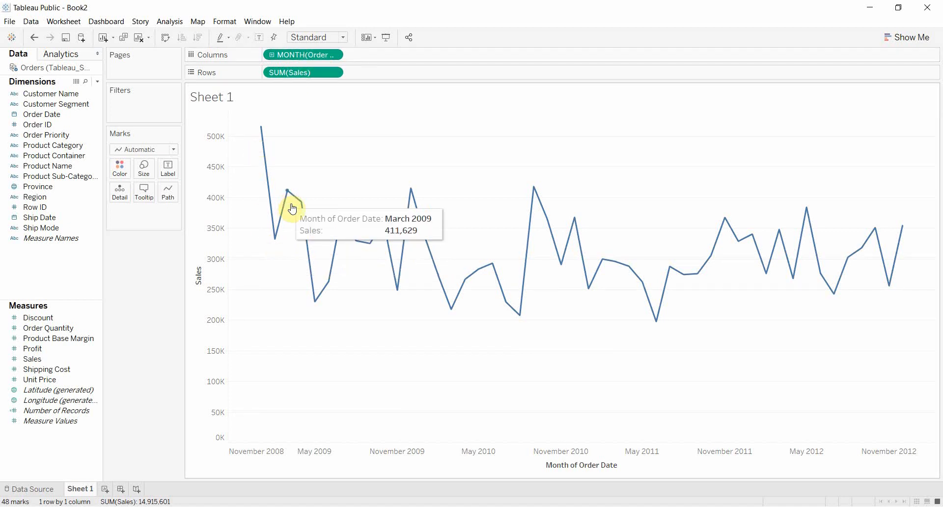
pyautogui.moveTo(500, 363)
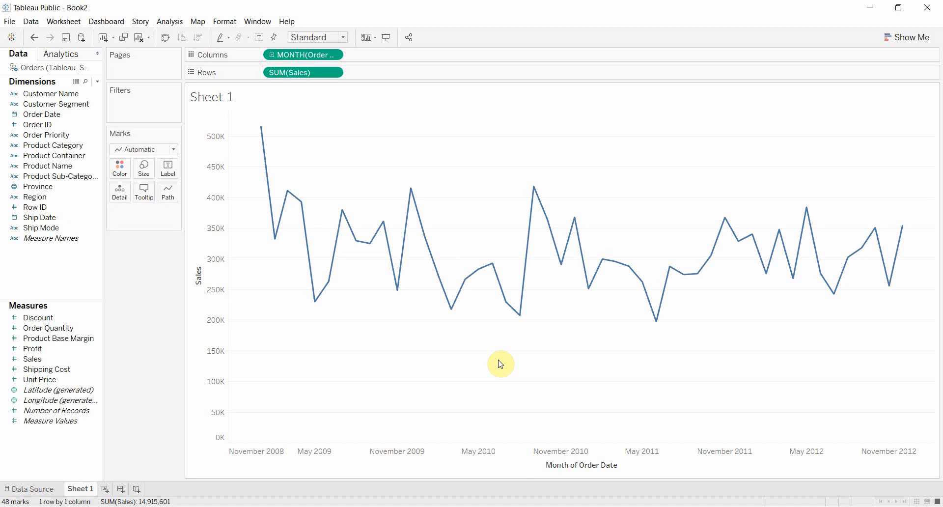
pyautogui.moveTo(337, 55)
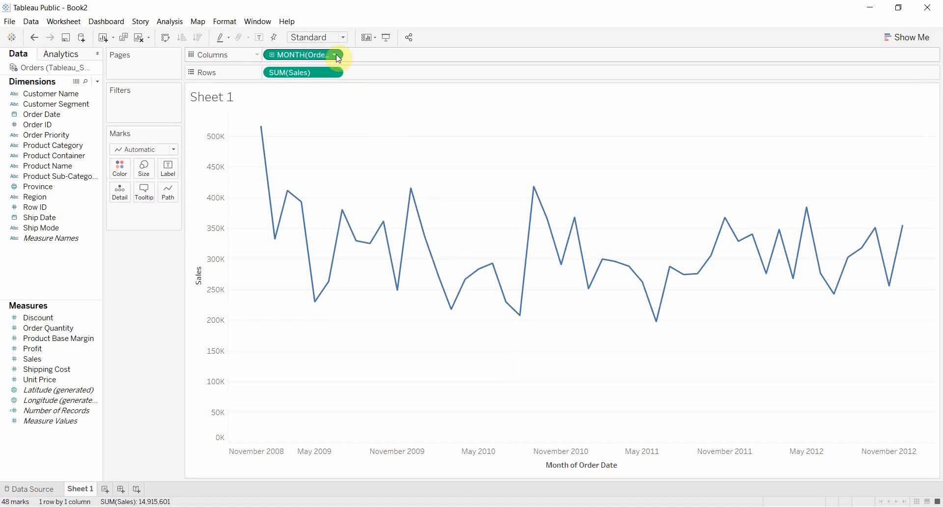
pyautogui.click(334, 55)
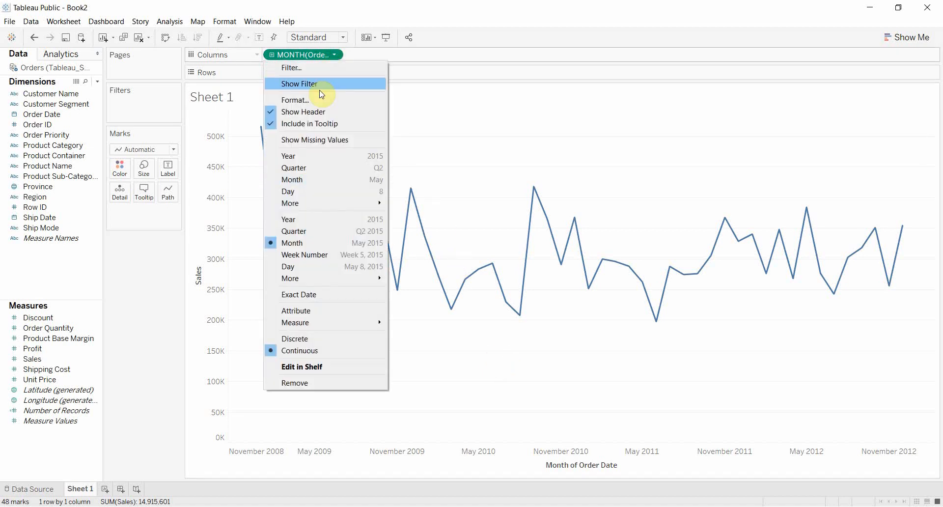
pyautogui.moveTo(308, 203)
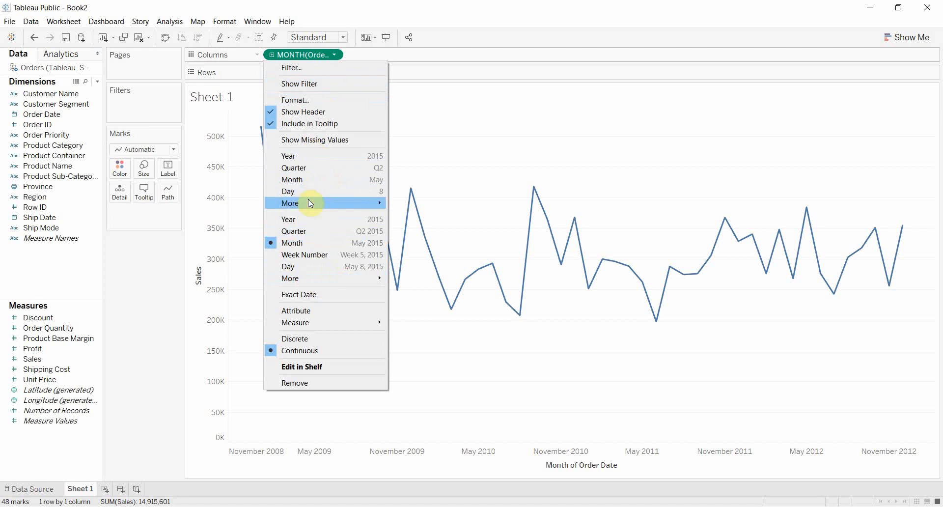
# Bring up axis date formats and preview short, long and 3/14/01 numeric styles
pyautogui.click(296, 100)
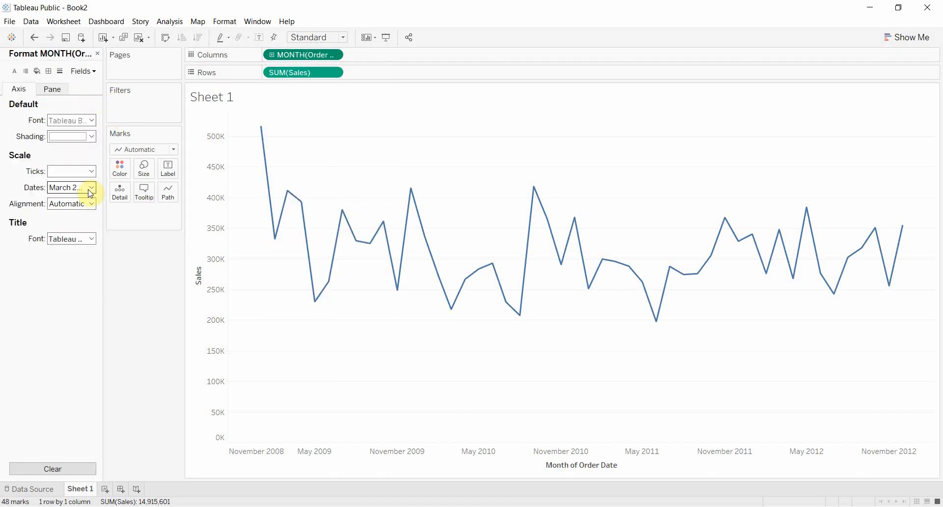
pyautogui.click(91, 186)
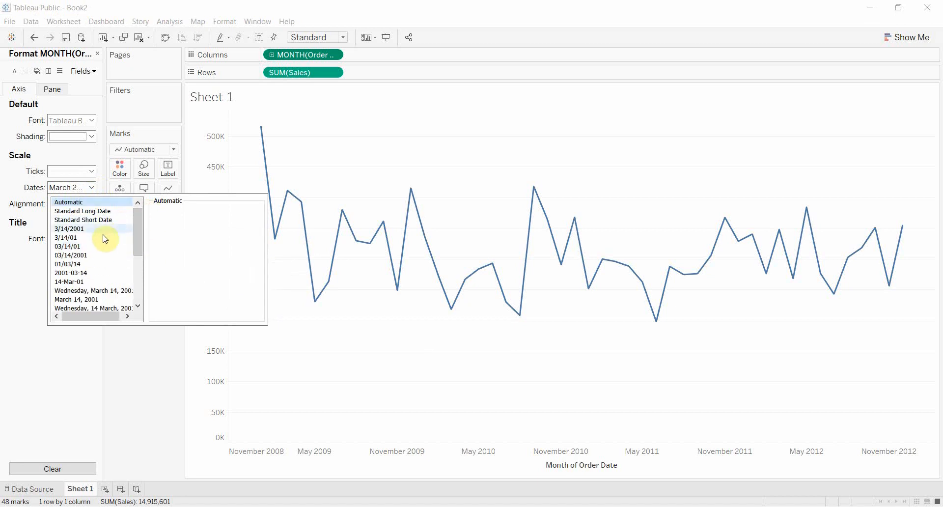
pyautogui.click(83, 219)
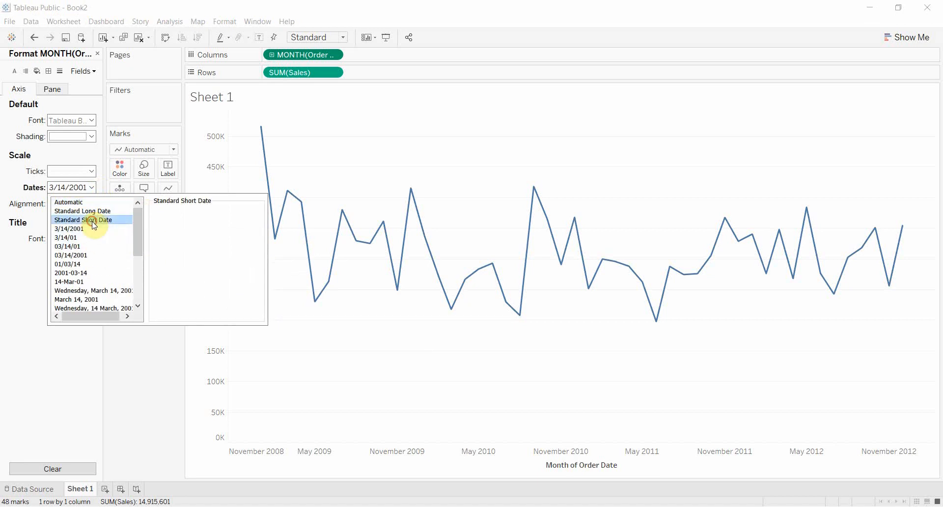
pyautogui.click(83, 219)
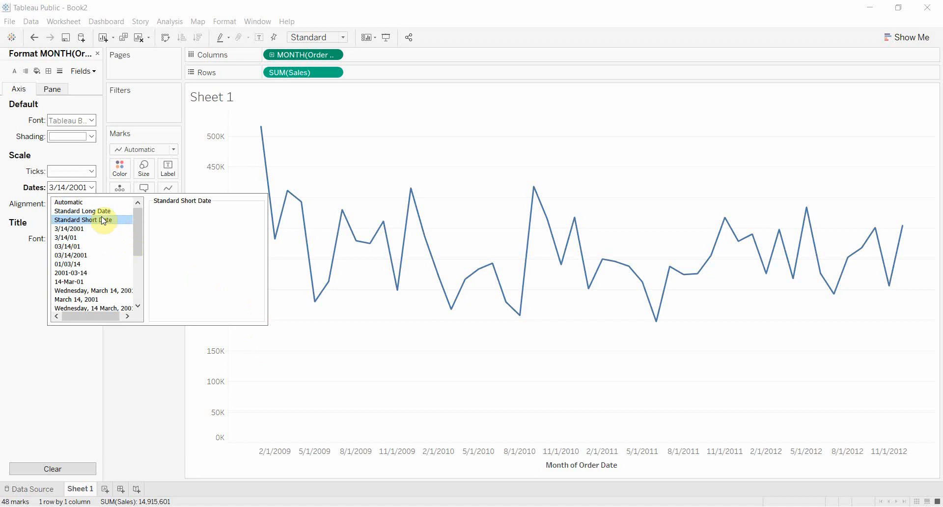
pyautogui.click(83, 211)
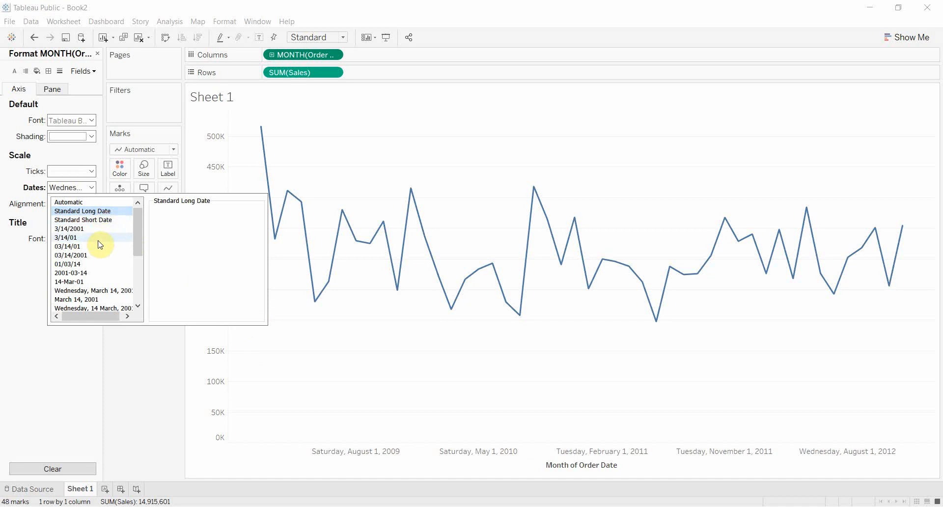
pyautogui.click(65, 237)
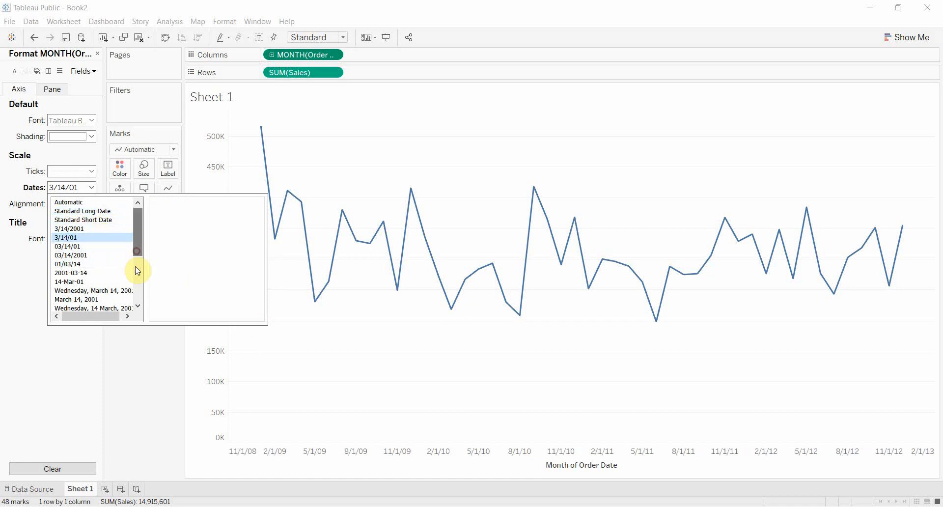
# Preview quarter and week labels, then keep the March 2001 month-year format
pyautogui.click(70, 263)
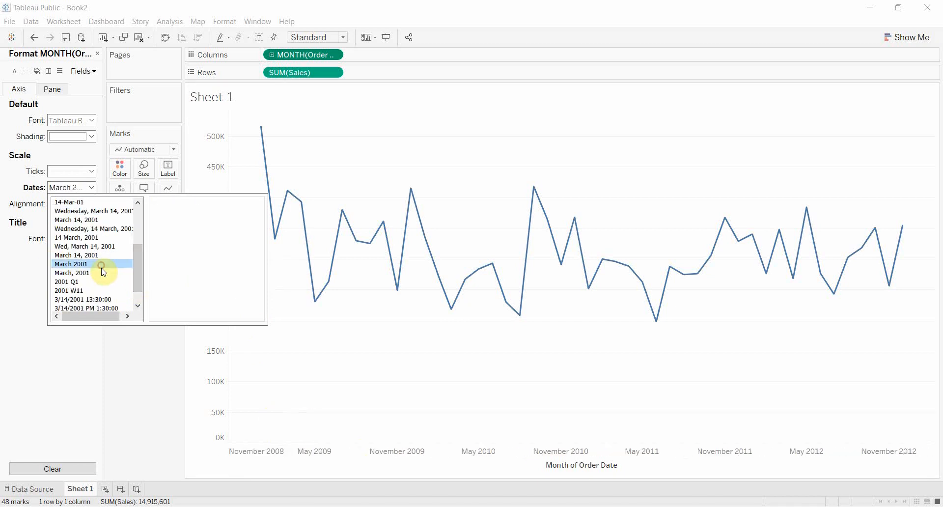
pyautogui.click(67, 281)
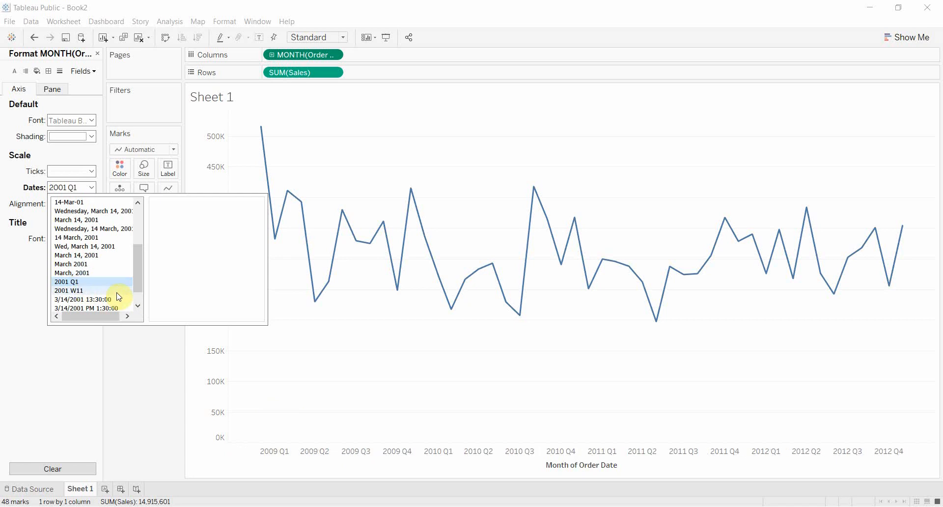
pyautogui.click(67, 291)
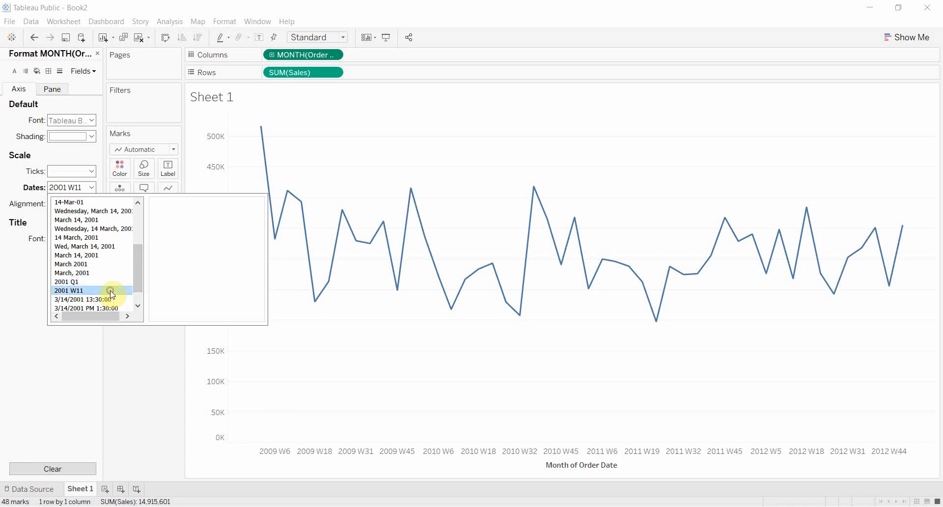
pyautogui.click(90, 299)
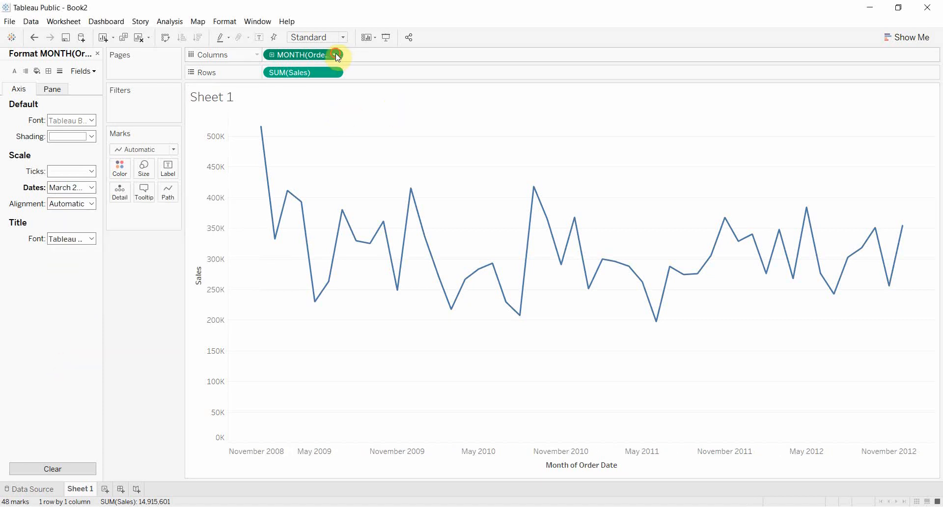
# Make MONTH(Order Date) discrete, giving 48 month headers, and review header date formats
pyautogui.click(334, 55)
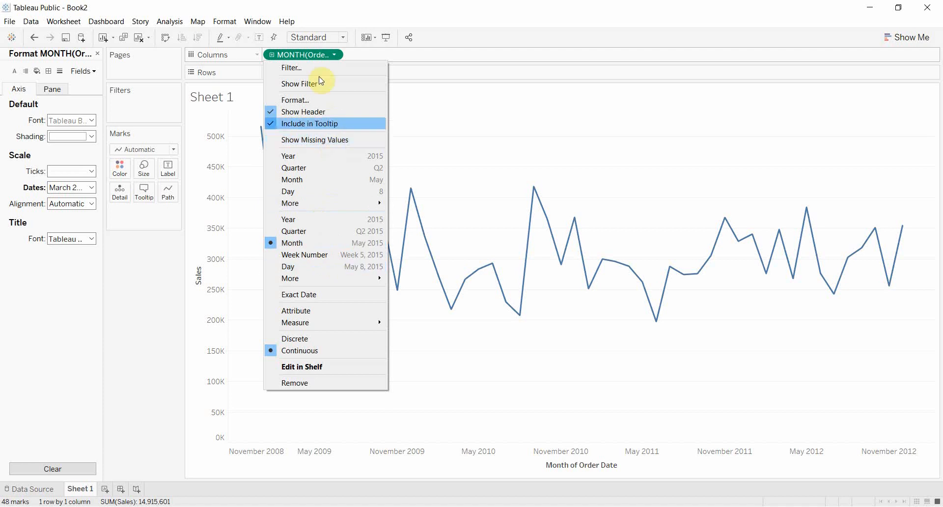
pyautogui.moveTo(295, 322)
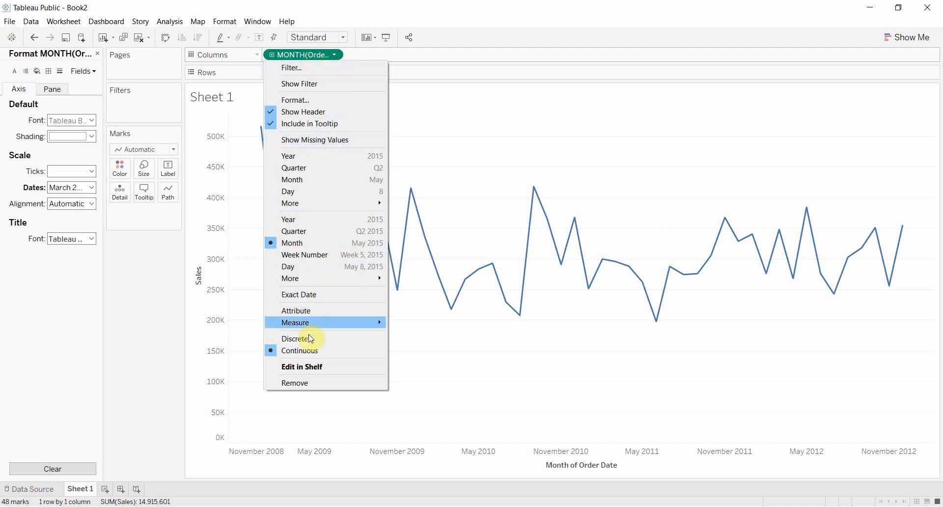
pyautogui.click(294, 338)
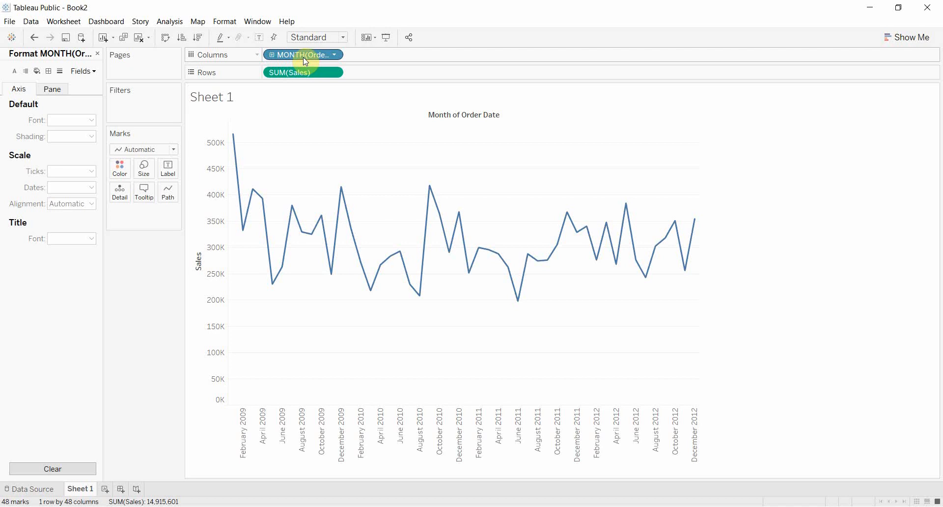
pyautogui.moveTo(303, 54)
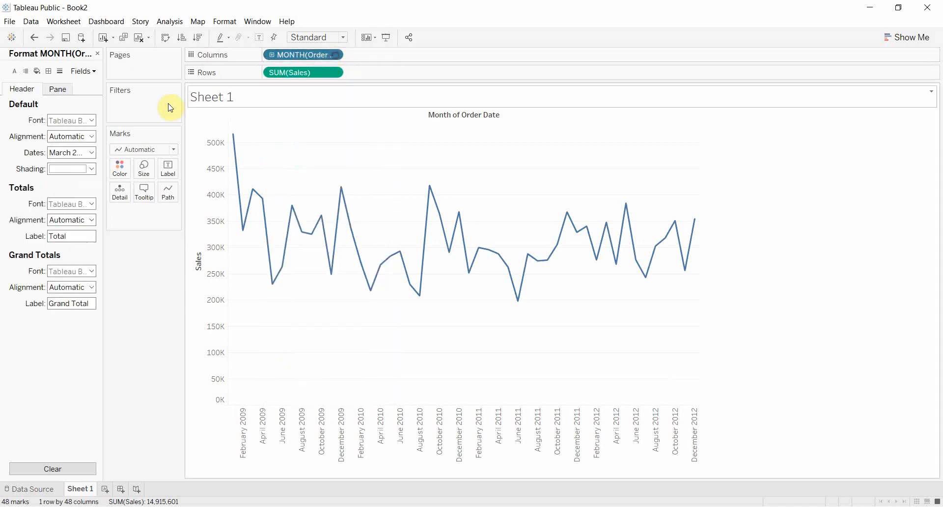
pyautogui.click(70, 152)
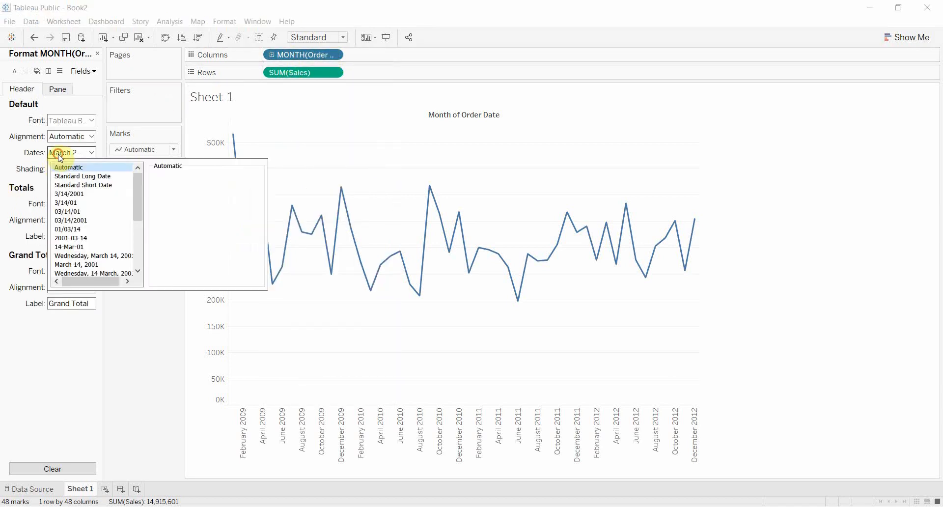
pyautogui.scroll(-3)
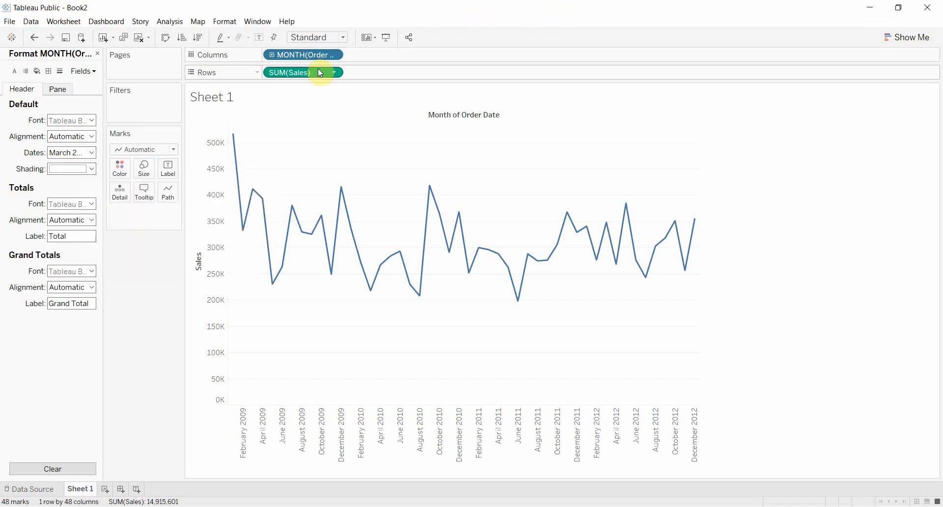
# Switch Order Date to Exact Date, plotting sales across 1,418 daily headers
pyautogui.click(333, 55)
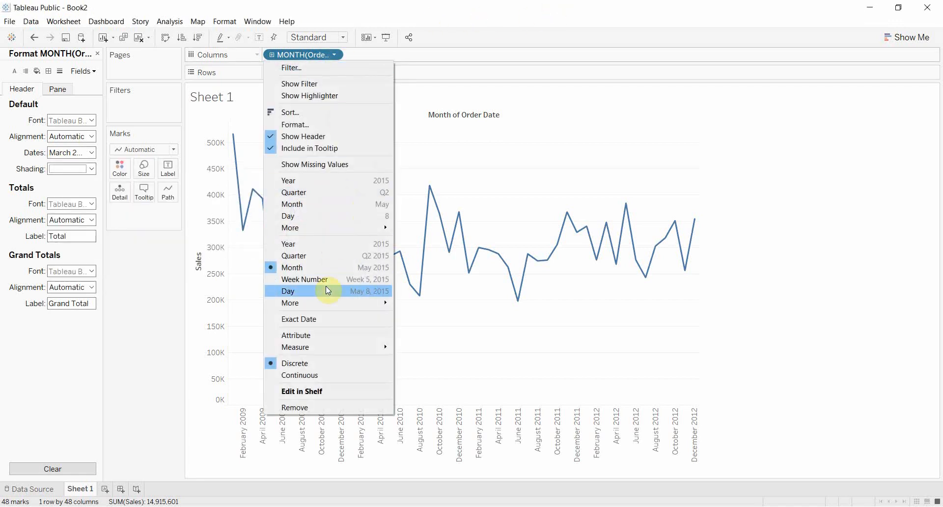
pyautogui.click(287, 290)
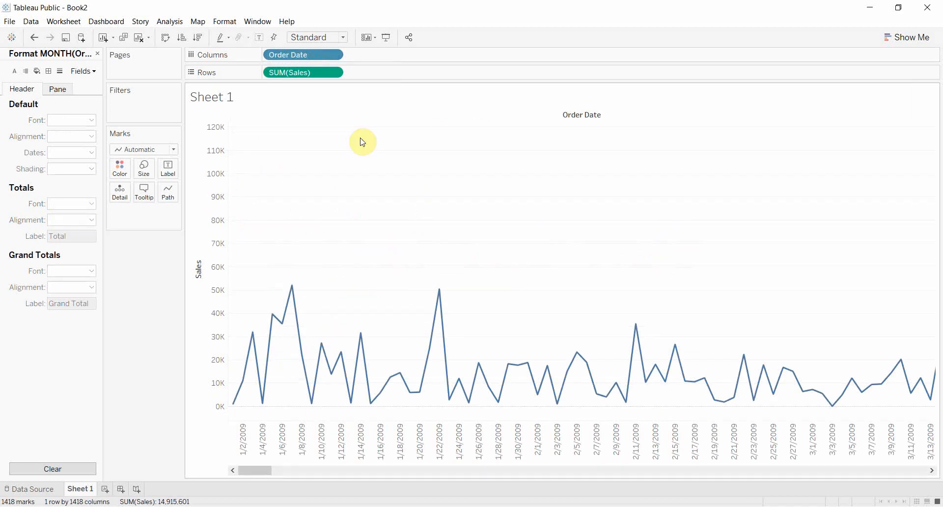
pyautogui.moveTo(294, 241)
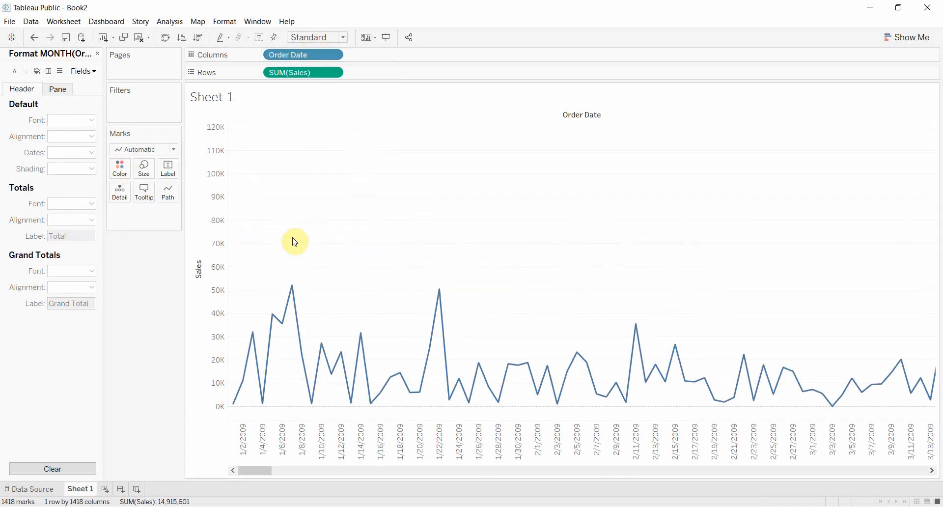
pyautogui.moveTo(427, 136)
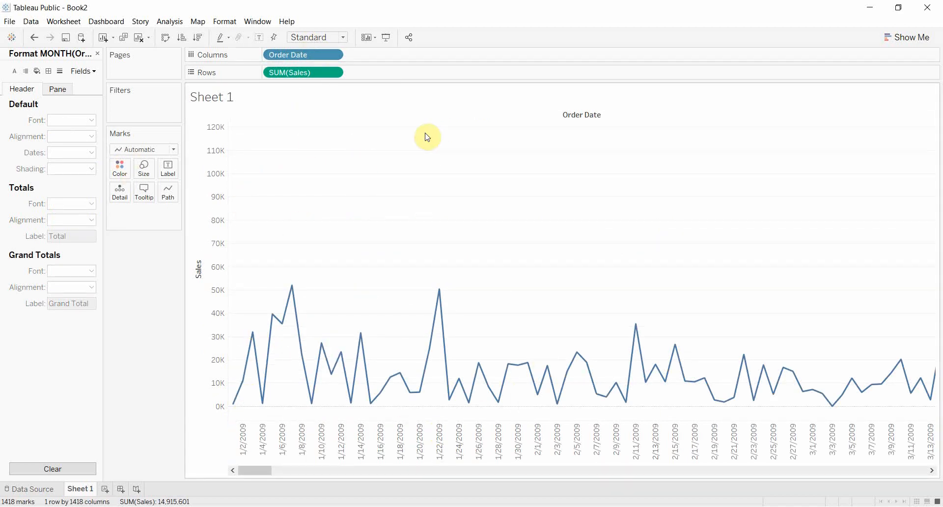
pyautogui.click(304, 55)
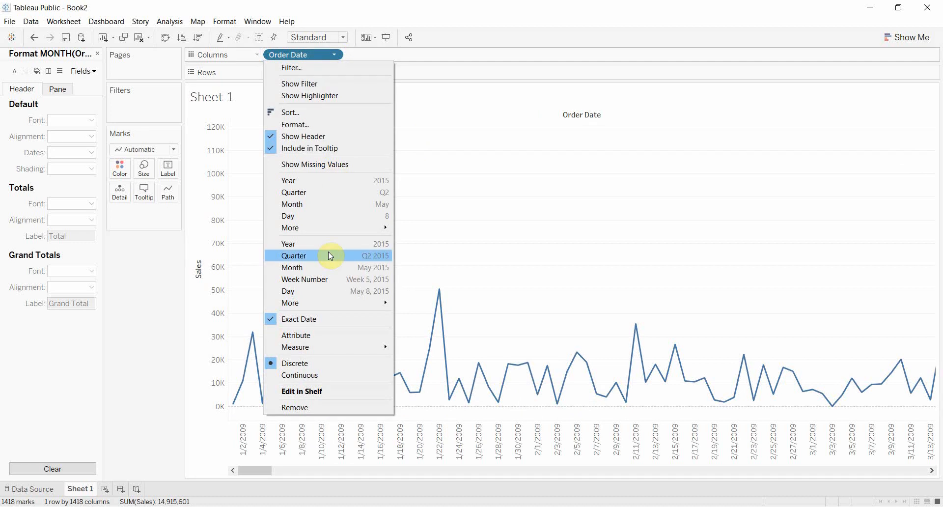
pyautogui.moveTo(296, 347)
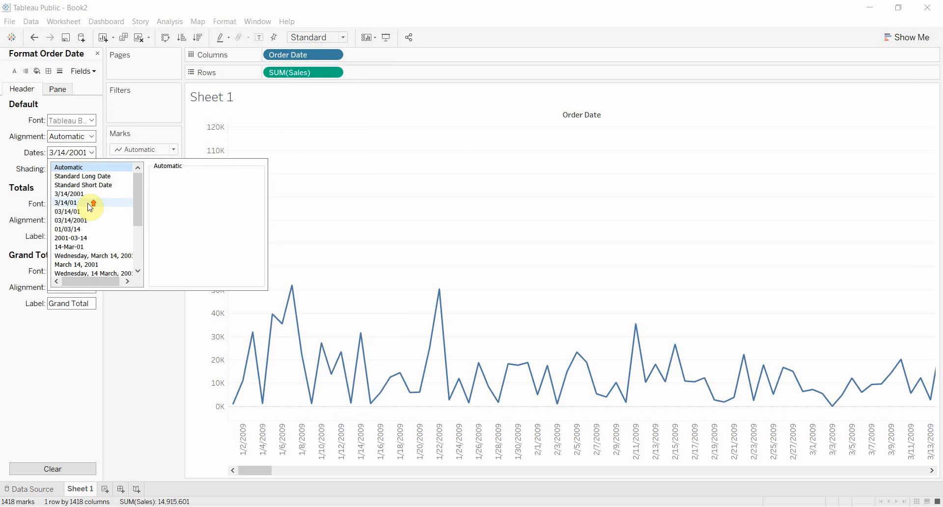
# Apply a Custom ddd-mm-yy date format so headers read like Fri-01-09
pyautogui.scroll(-3)
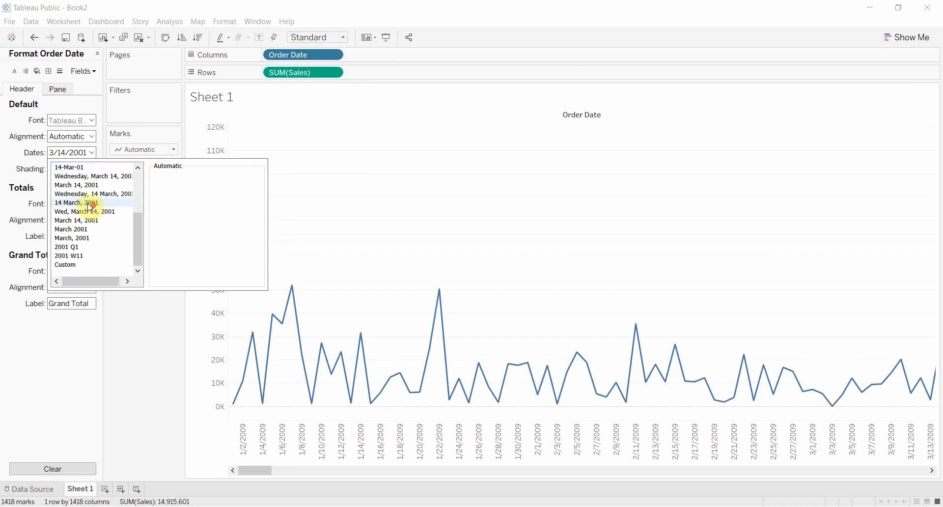
pyautogui.scroll(3)
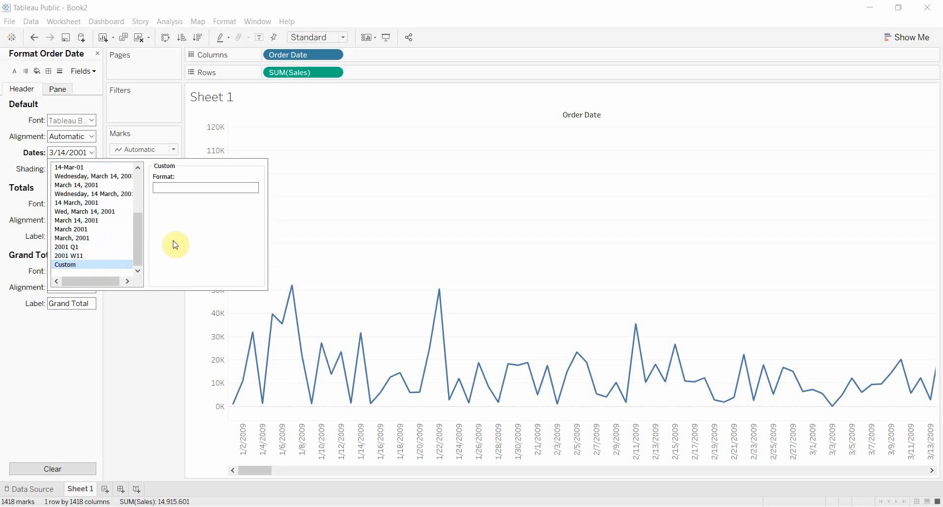
pyautogui.write('ddd-mm-yy')
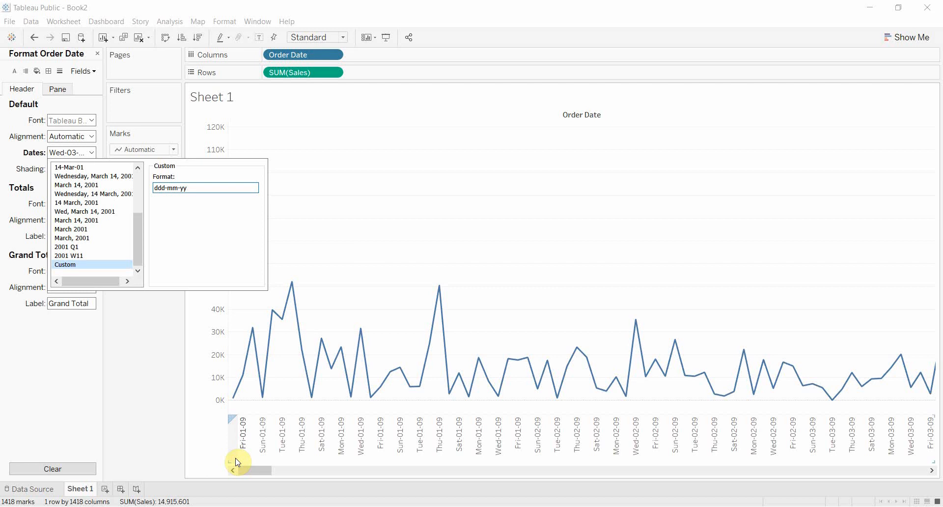
pyautogui.click(174, 413)
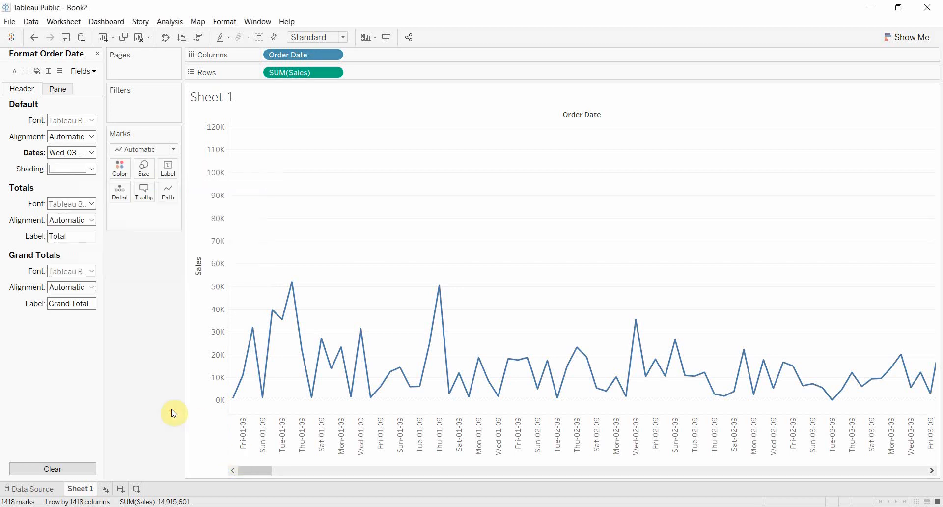